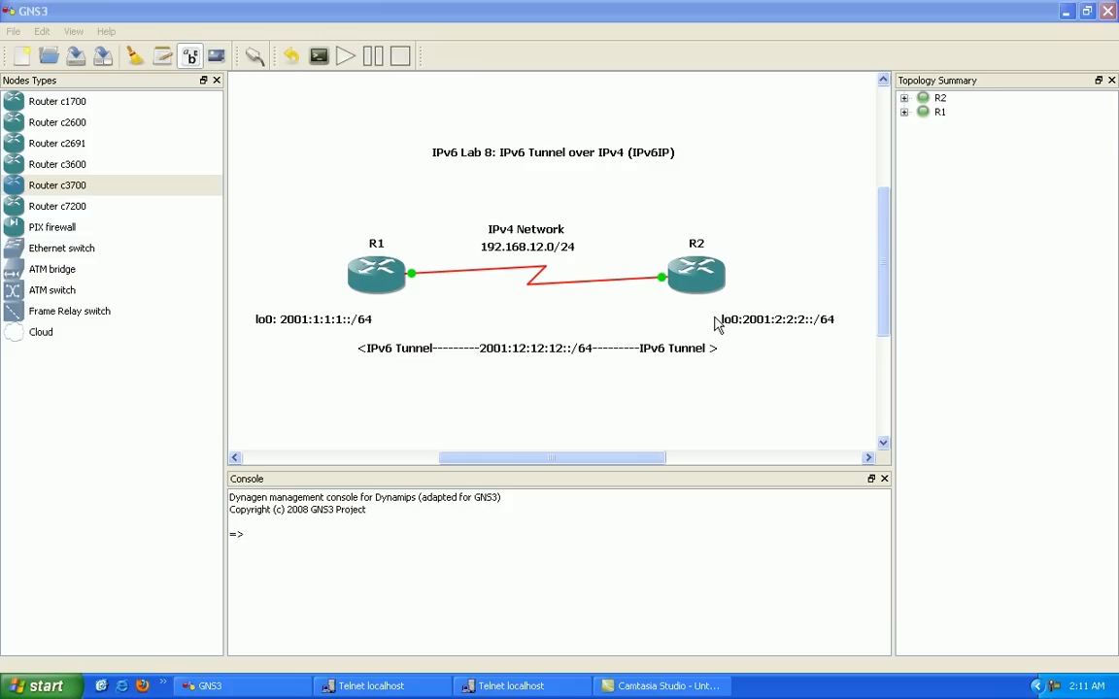
{"action": "mouse_move", "coordinate": [633, 275]}
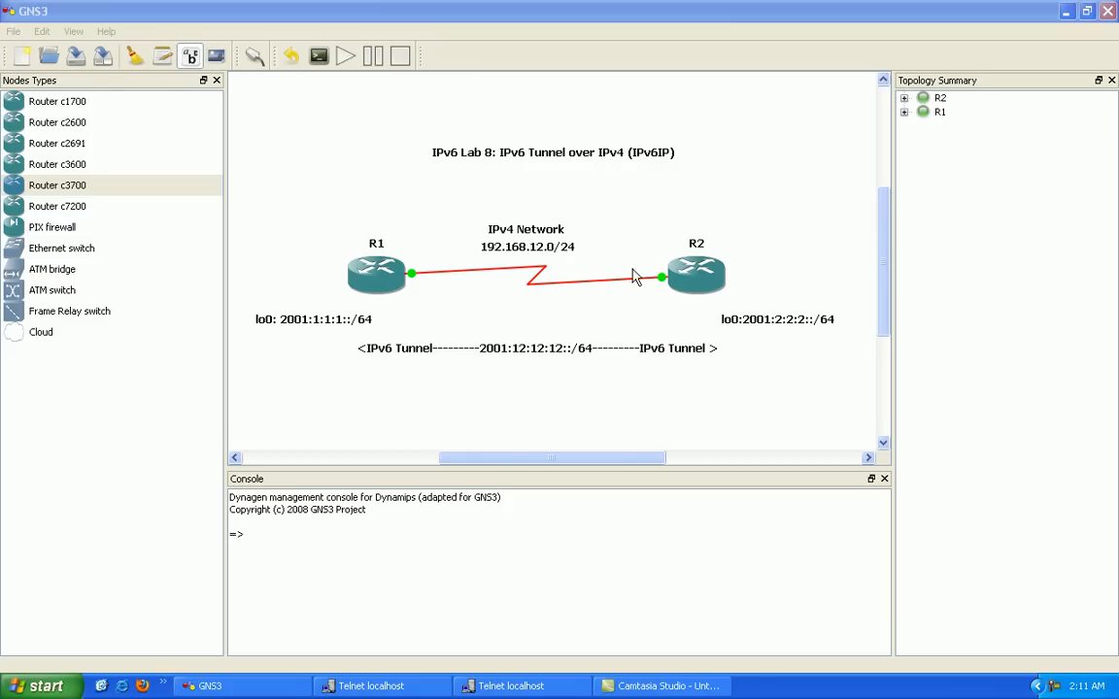
{"action": "mouse_move", "coordinate": [544, 233]}
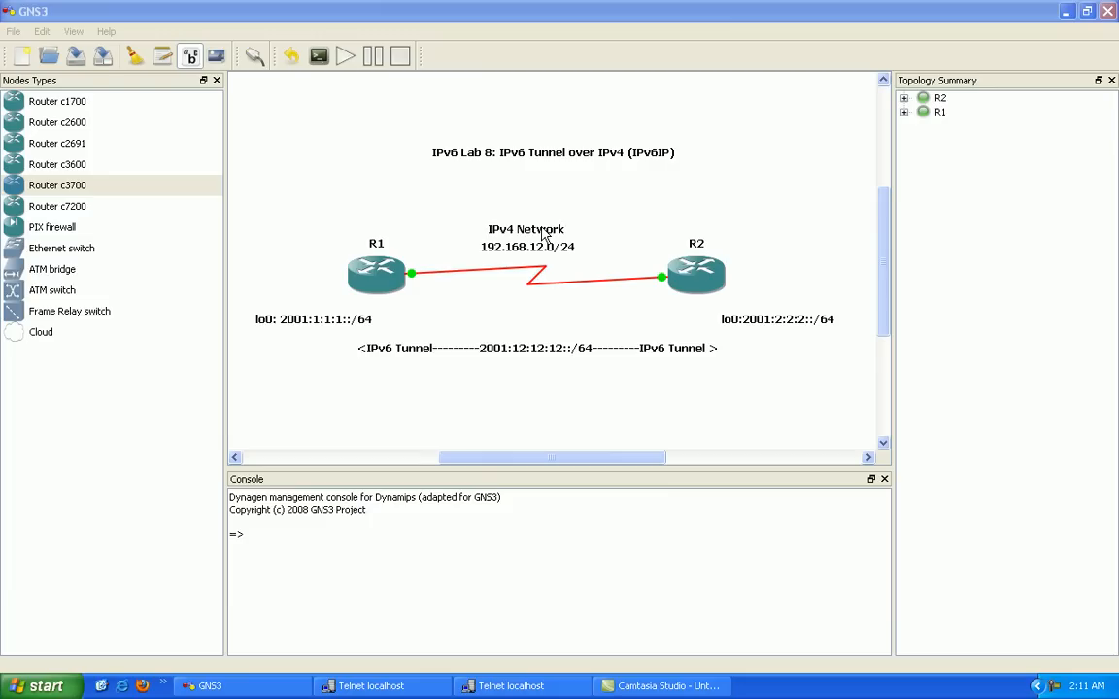
{"action": "mouse_move", "coordinate": [567, 257]}
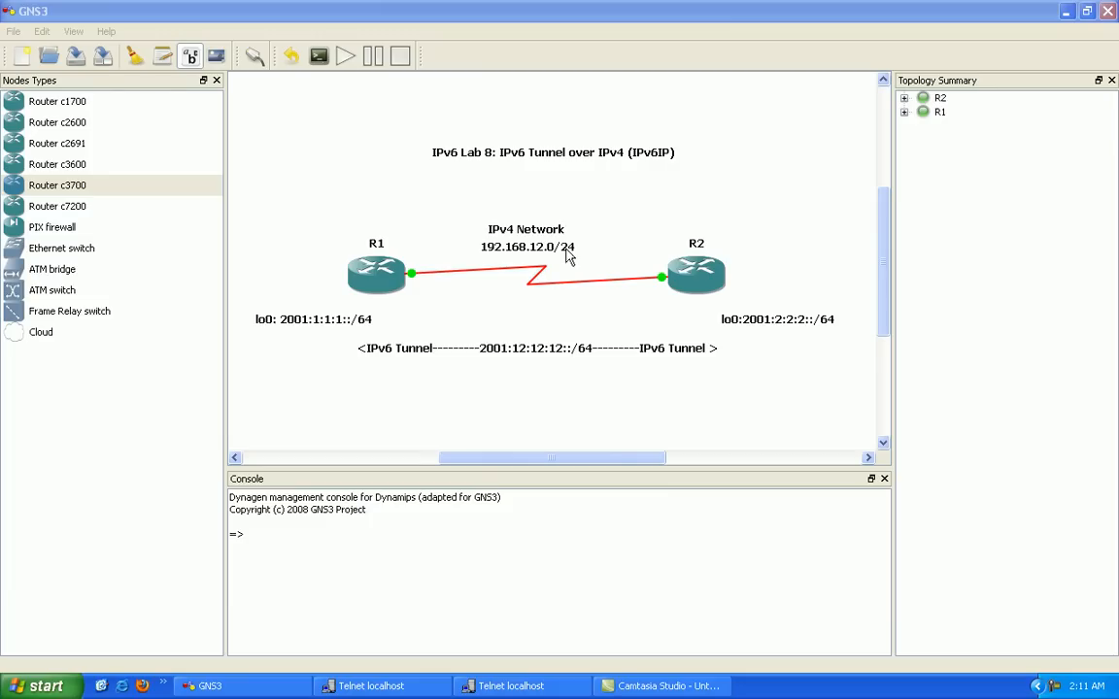
{"action": "mouse_move", "coordinate": [334, 305]}
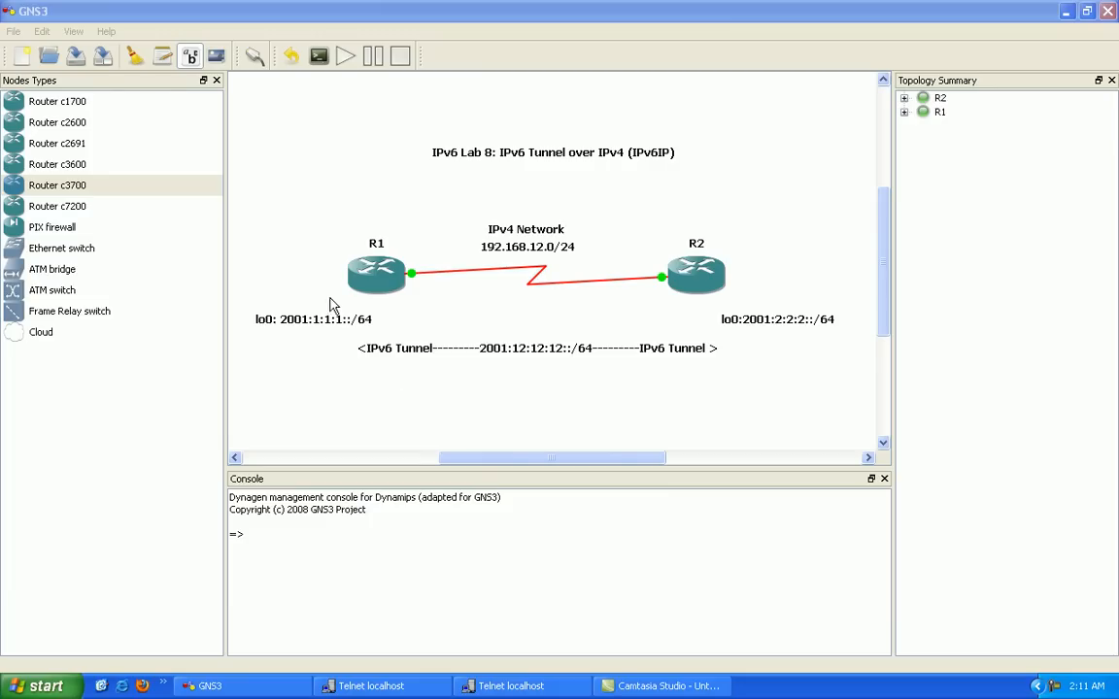
Expand the Topology Summary entries to show R1 s0/0 linked to R2 s0/0
{"action": "left_click", "coordinate": [377, 276]}
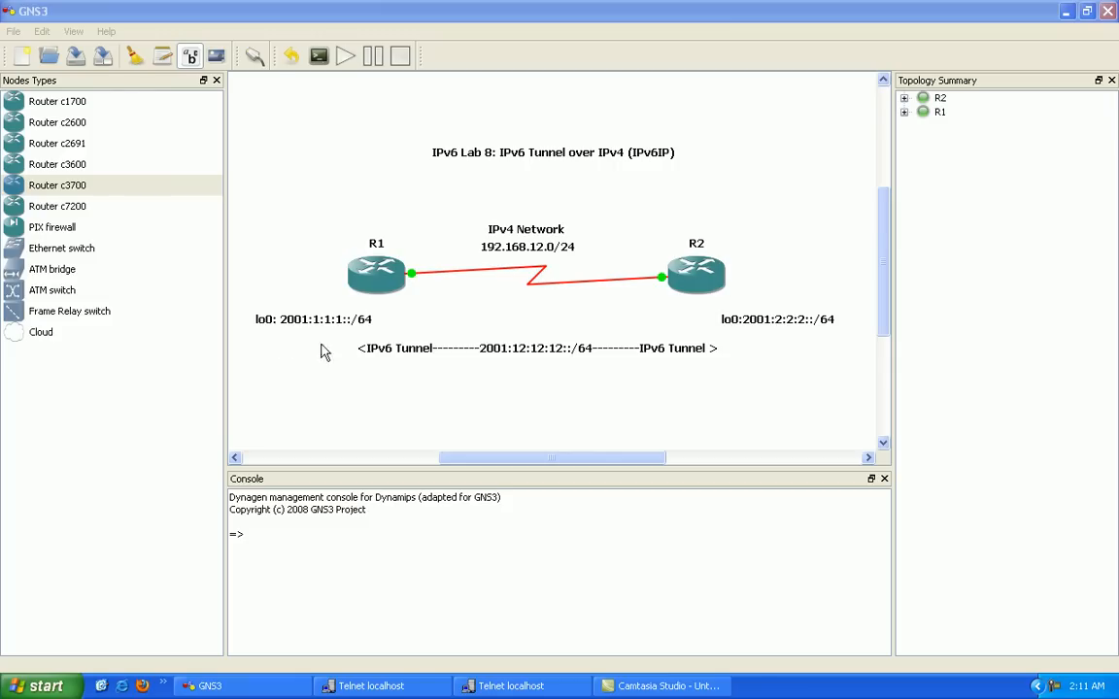
{"action": "mouse_move", "coordinate": [330, 338]}
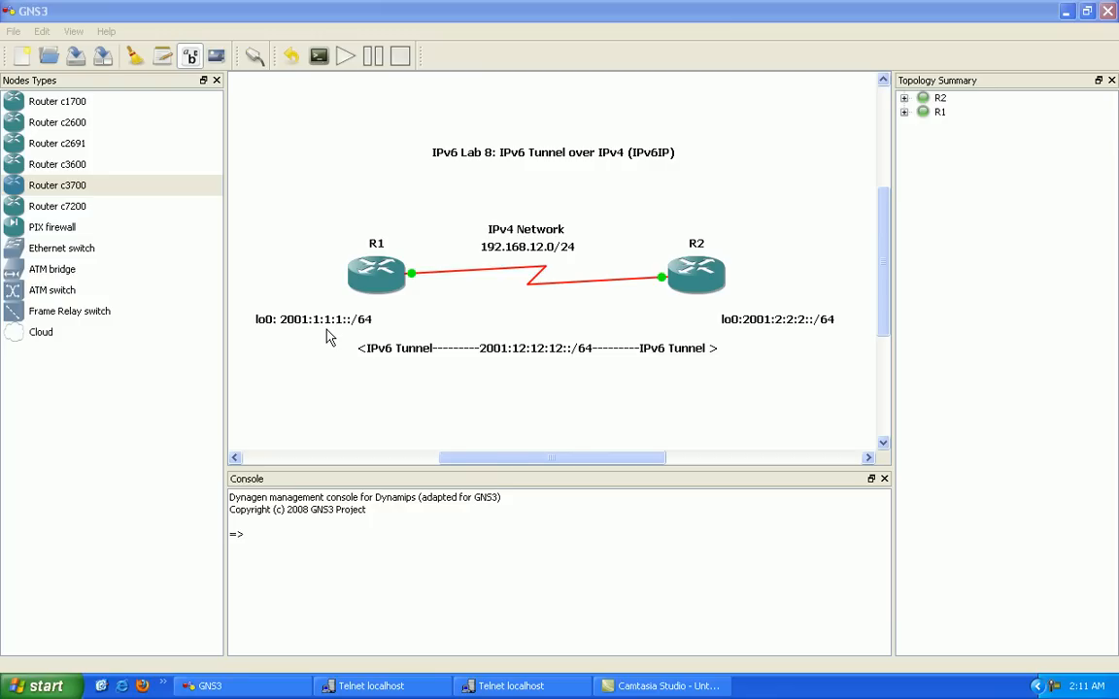
{"action": "mouse_move", "coordinate": [567, 210]}
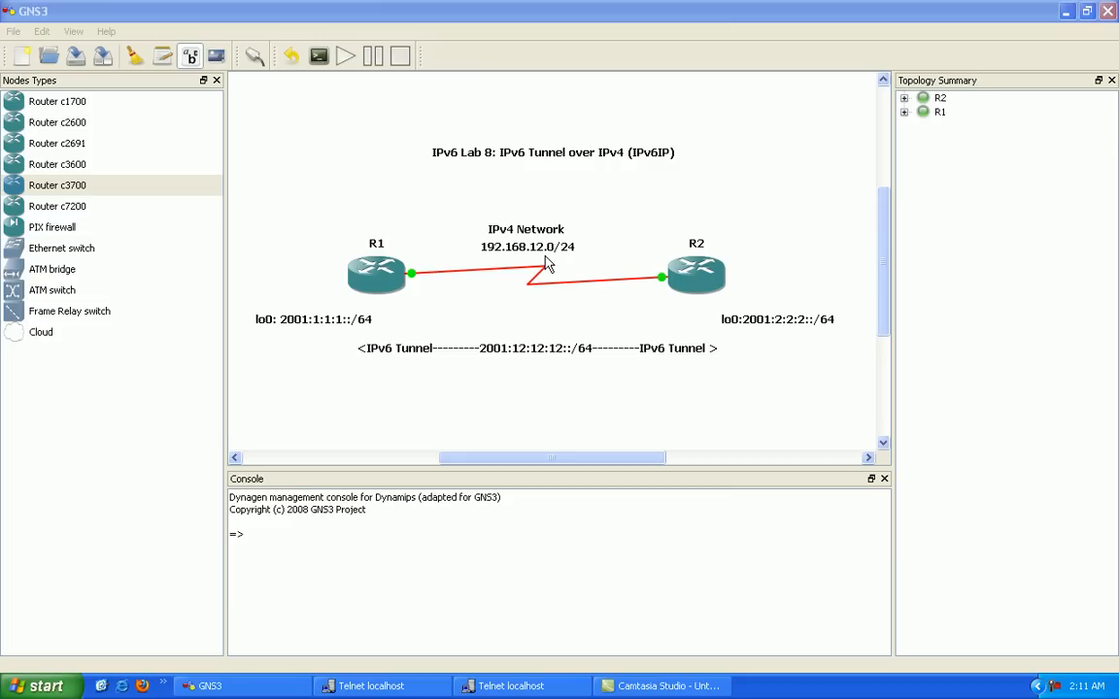
{"action": "mouse_move", "coordinate": [552, 264]}
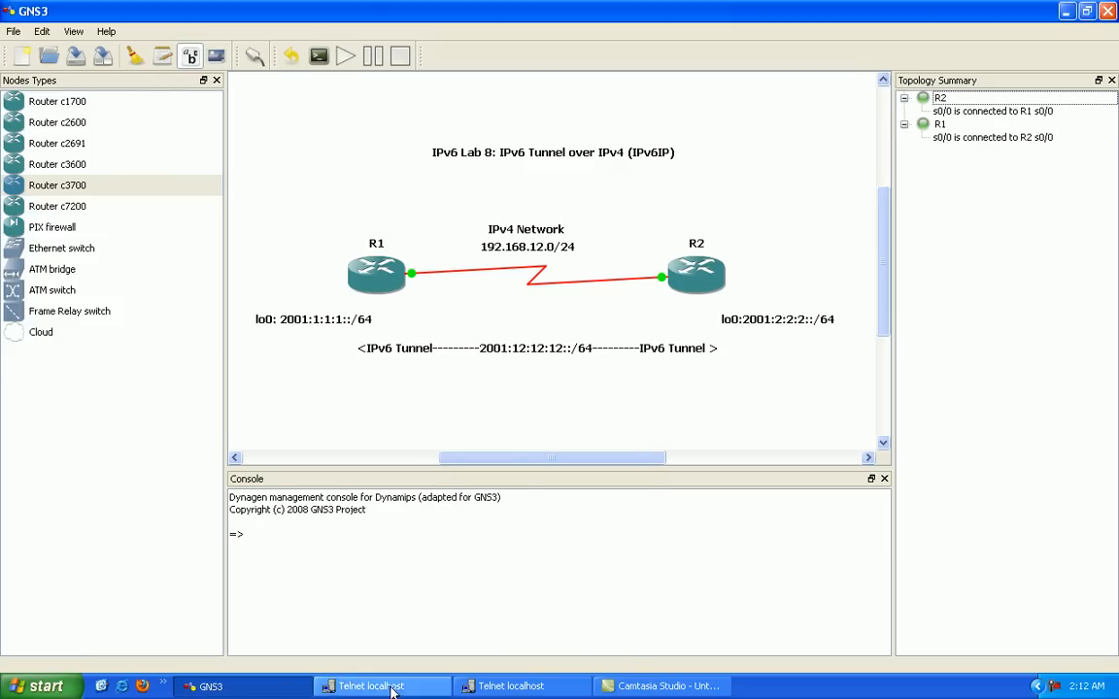
In R1's console, assign s0/0 the address 192.168.12.1 255.255.255.0
{"action": "left_click", "coordinate": [381, 688]}
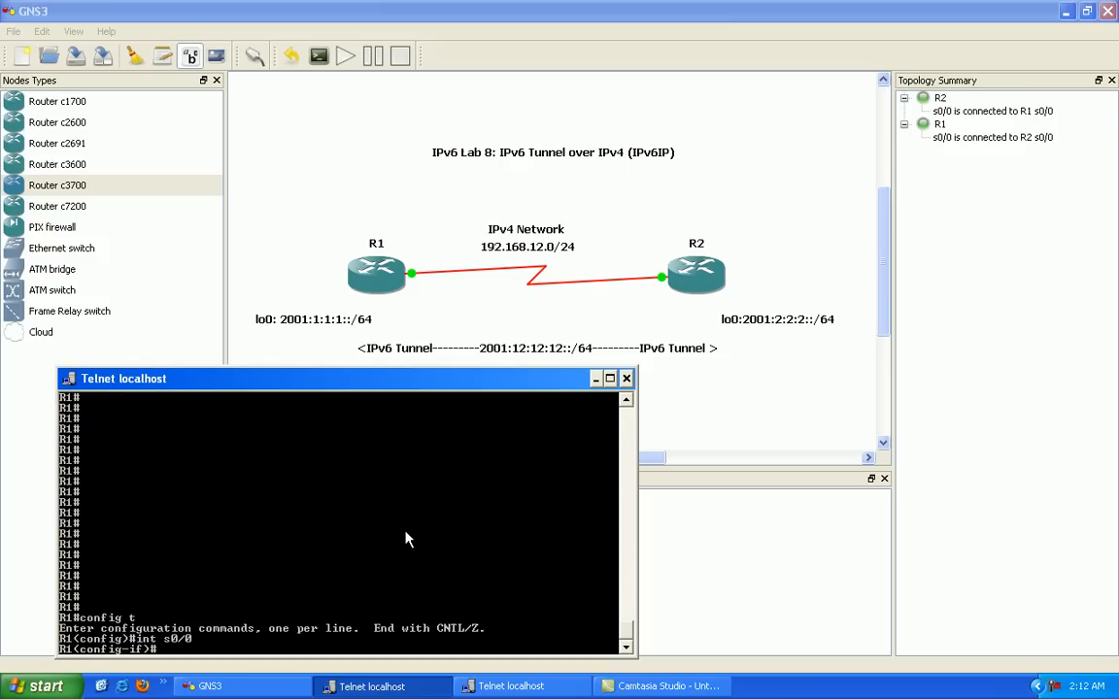
{"action": "type", "text": "ip address"}
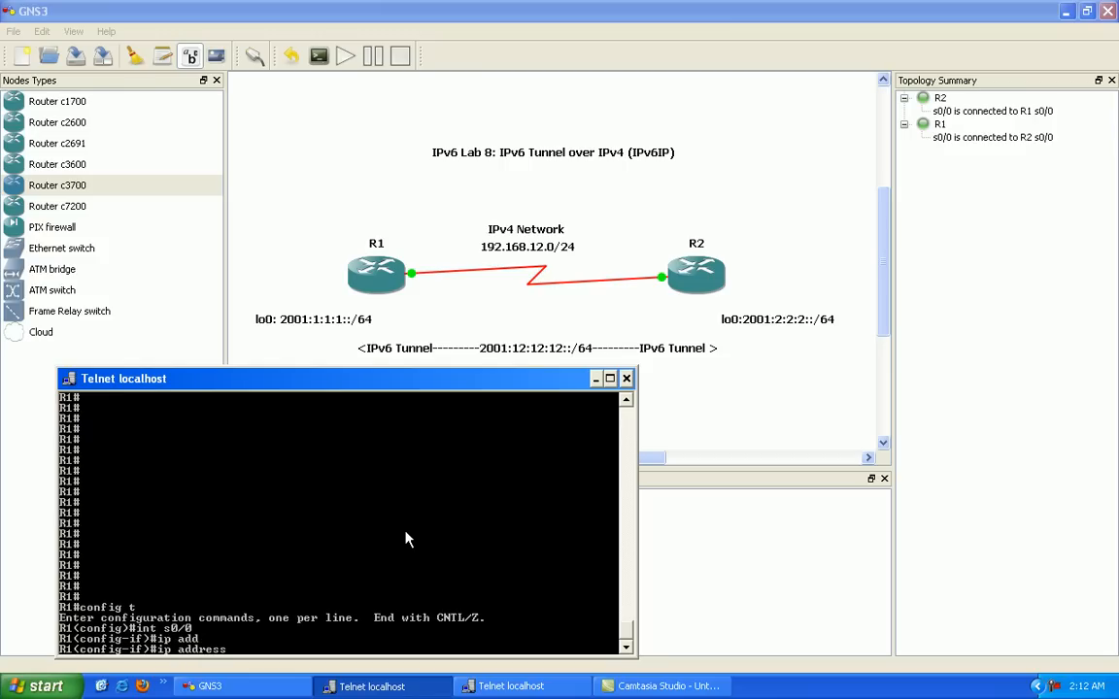
{"action": "type", "text": "192.168.12."}
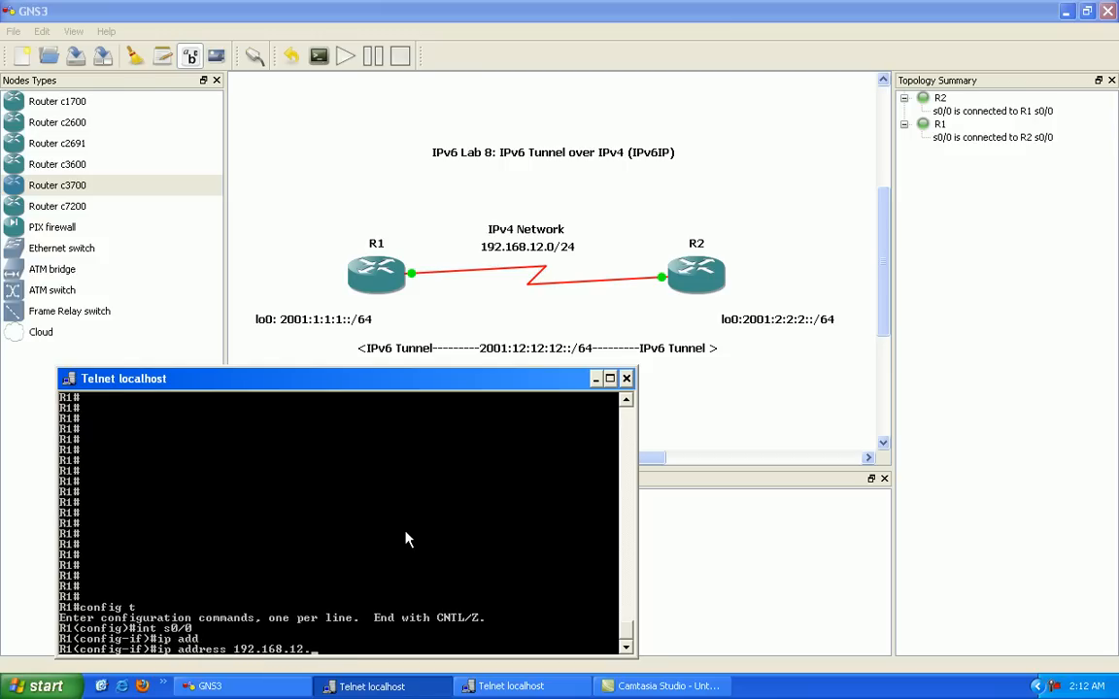
{"action": "type", "text": "1 255.255.2"}
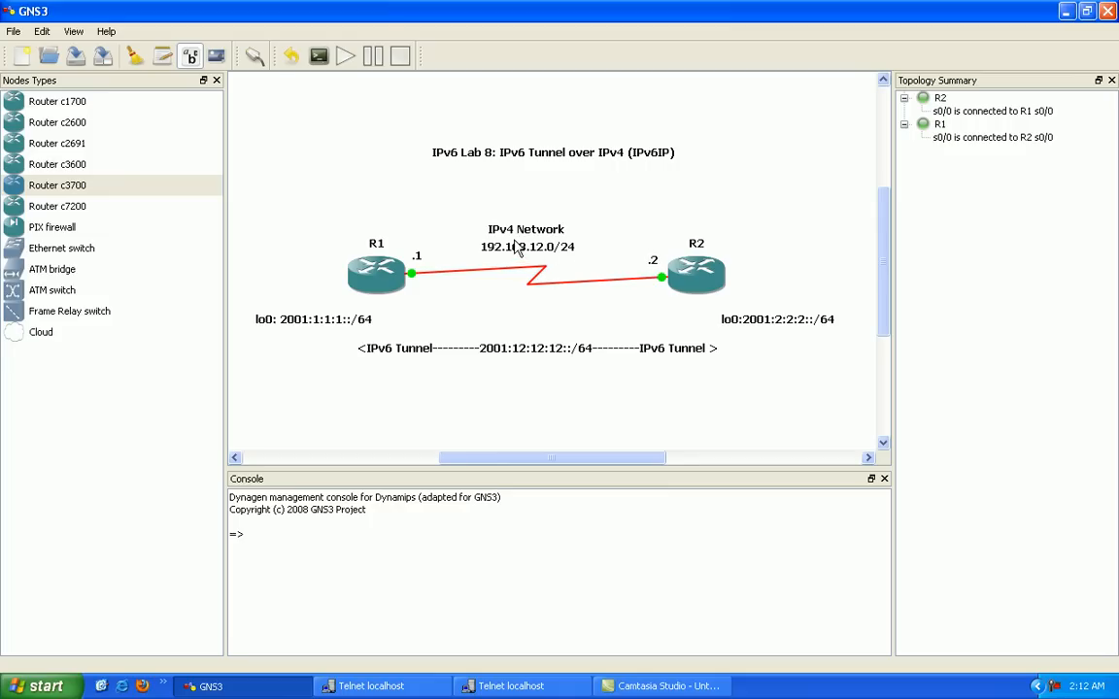
{"action": "mouse_move", "coordinate": [484, 297]}
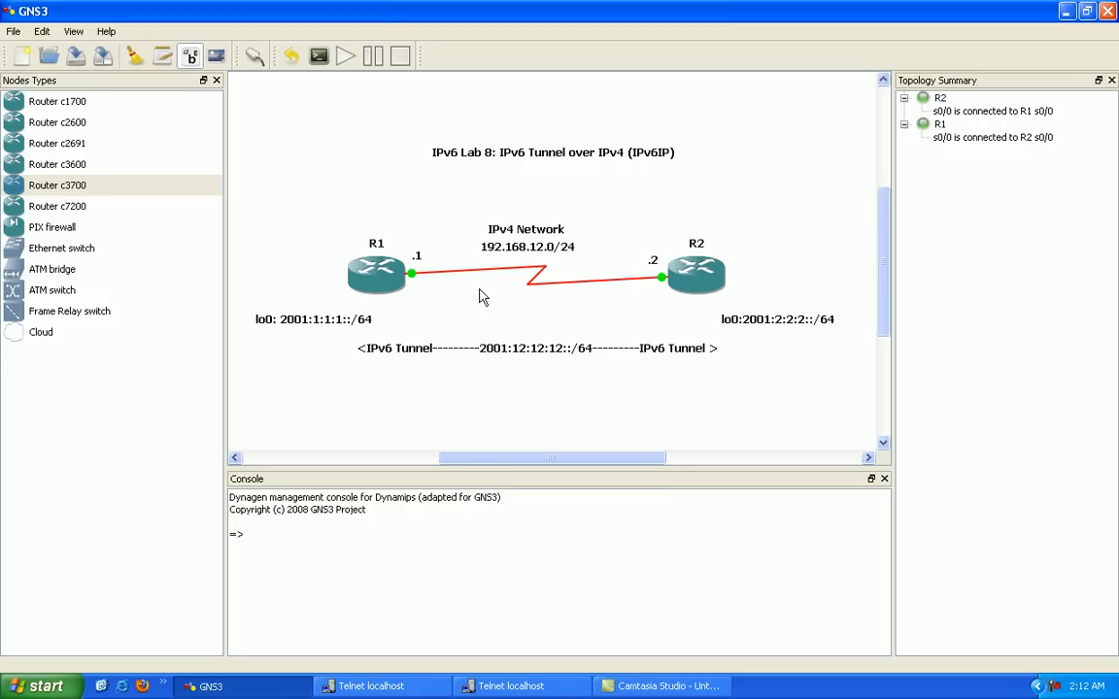
{"action": "mouse_move", "coordinate": [486, 386]}
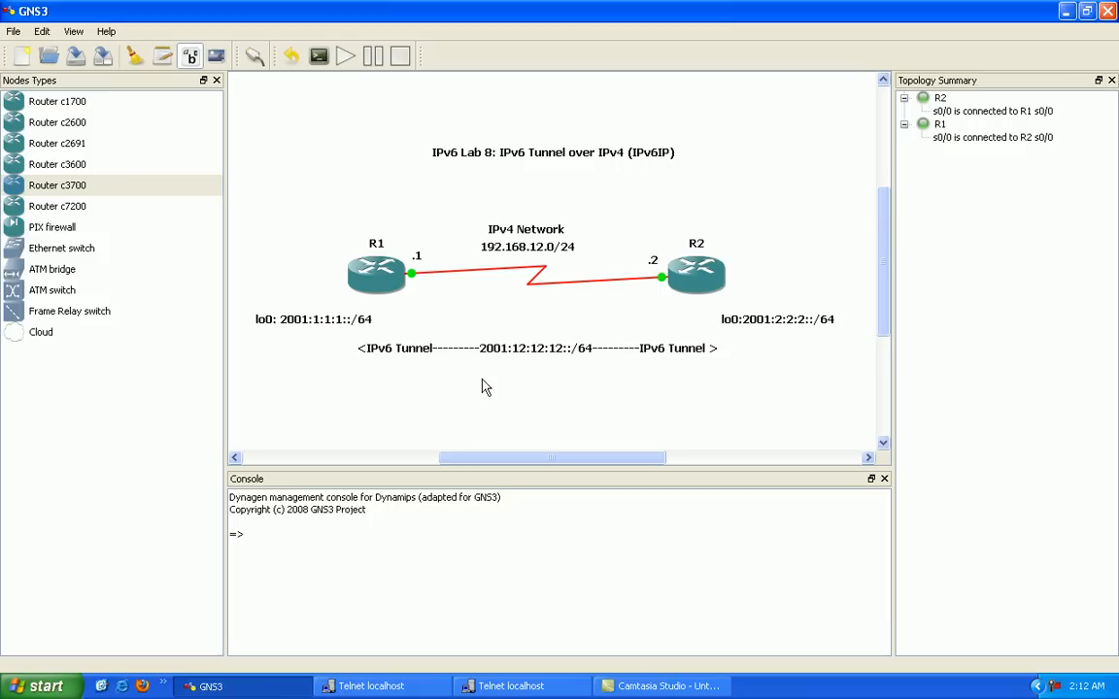
In R2's console, assign s0/0 the address 192.168.12.2 255.255.255.0
{"action": "left_click", "coordinate": [373, 688]}
{"action": "type", "text": "int s"}
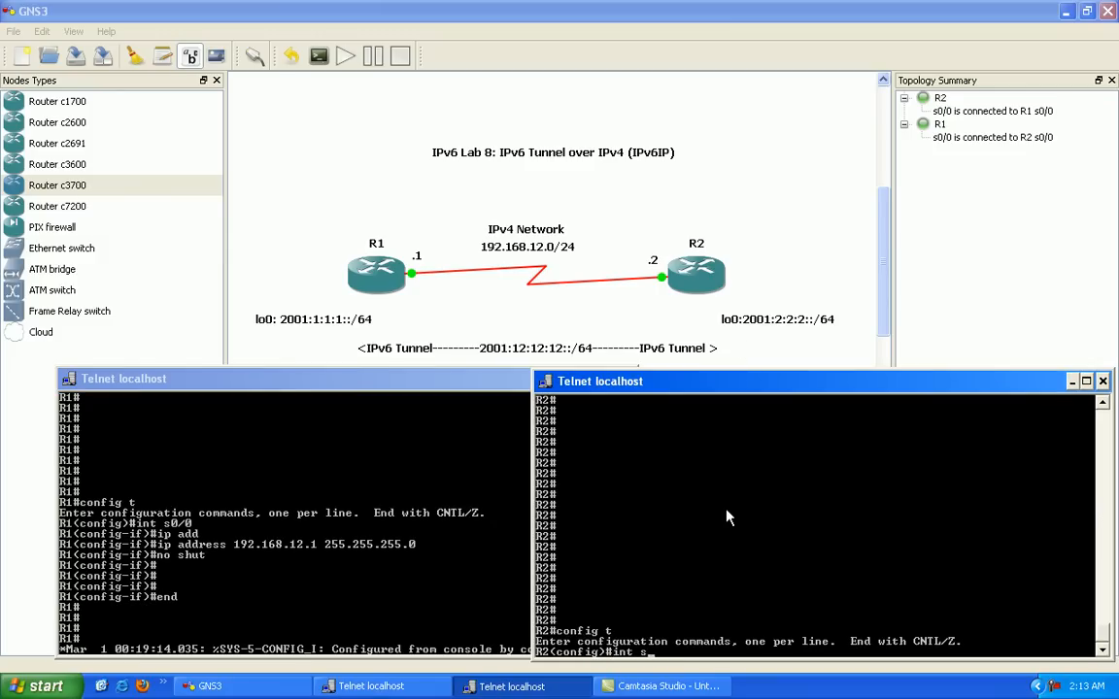
{"action": "type", "text": "ip address 192."}
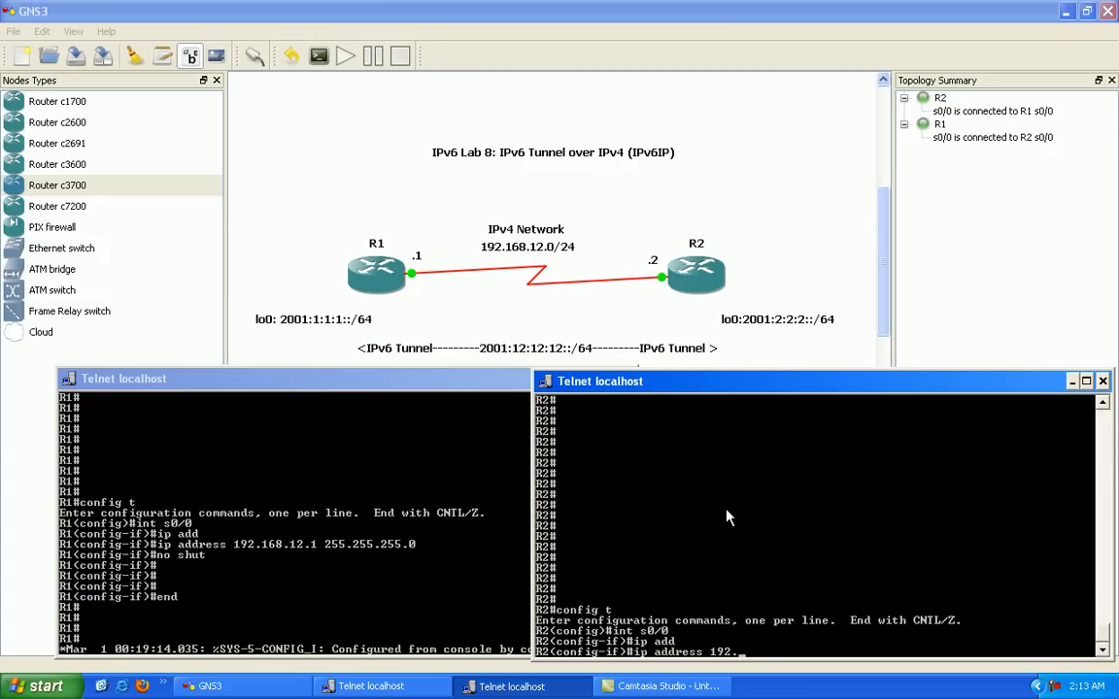
{"action": "type", "text": "68.1"}
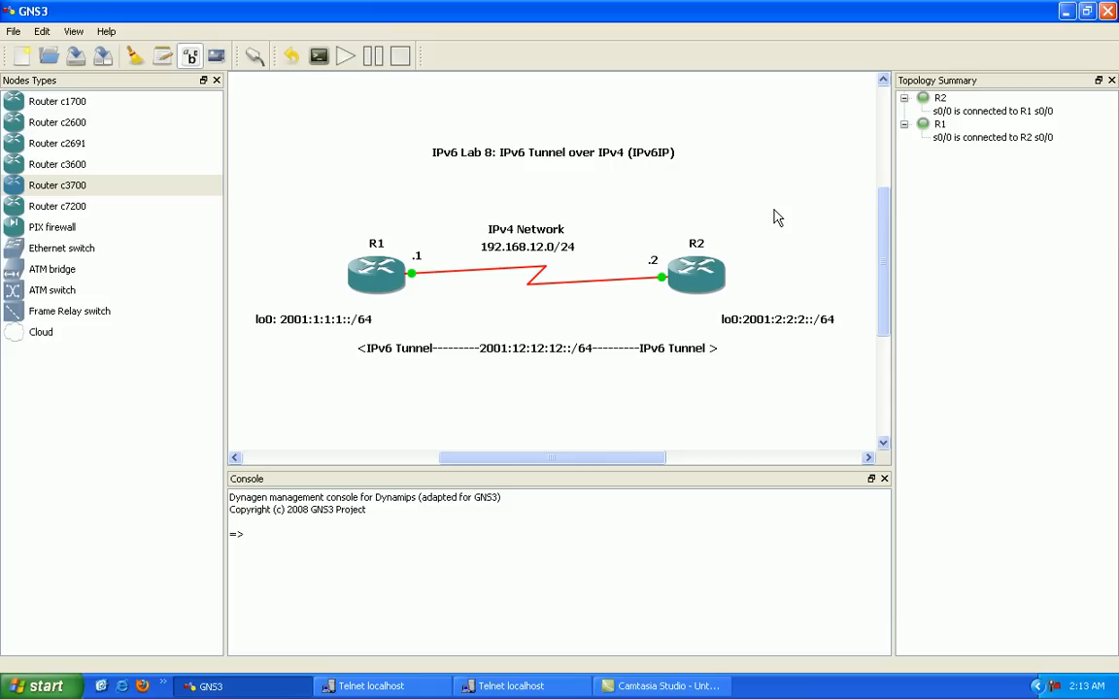
{"action": "mouse_move", "coordinate": [456, 348]}
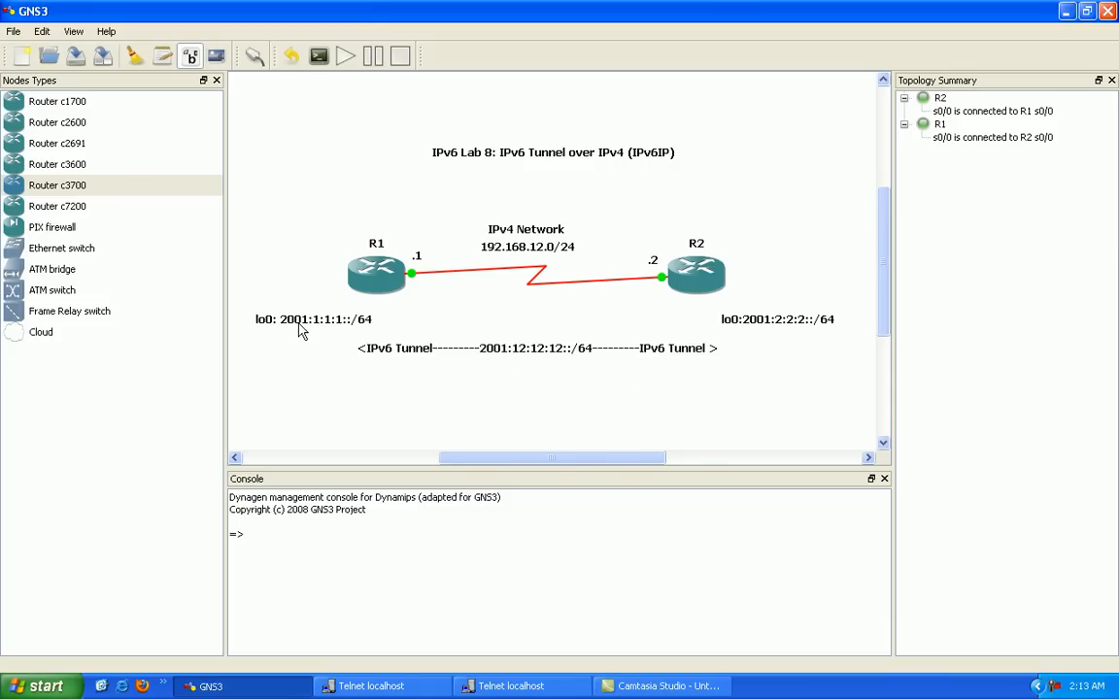
{"action": "mouse_move", "coordinate": [467, 268]}
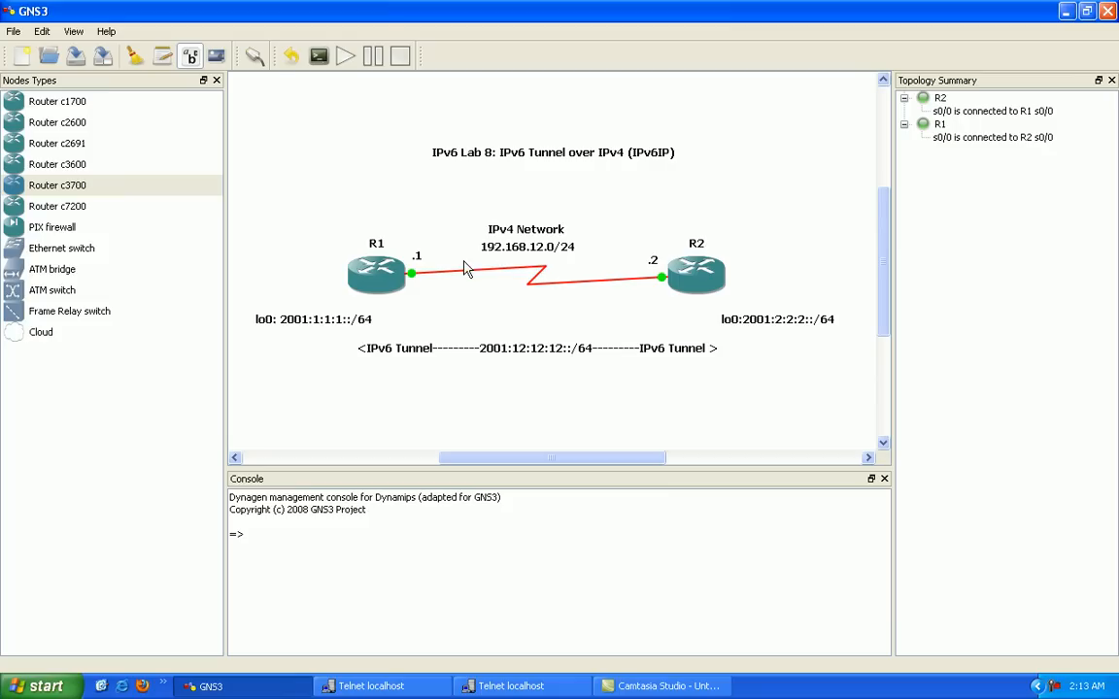
{"action": "mouse_move", "coordinate": [704, 320]}
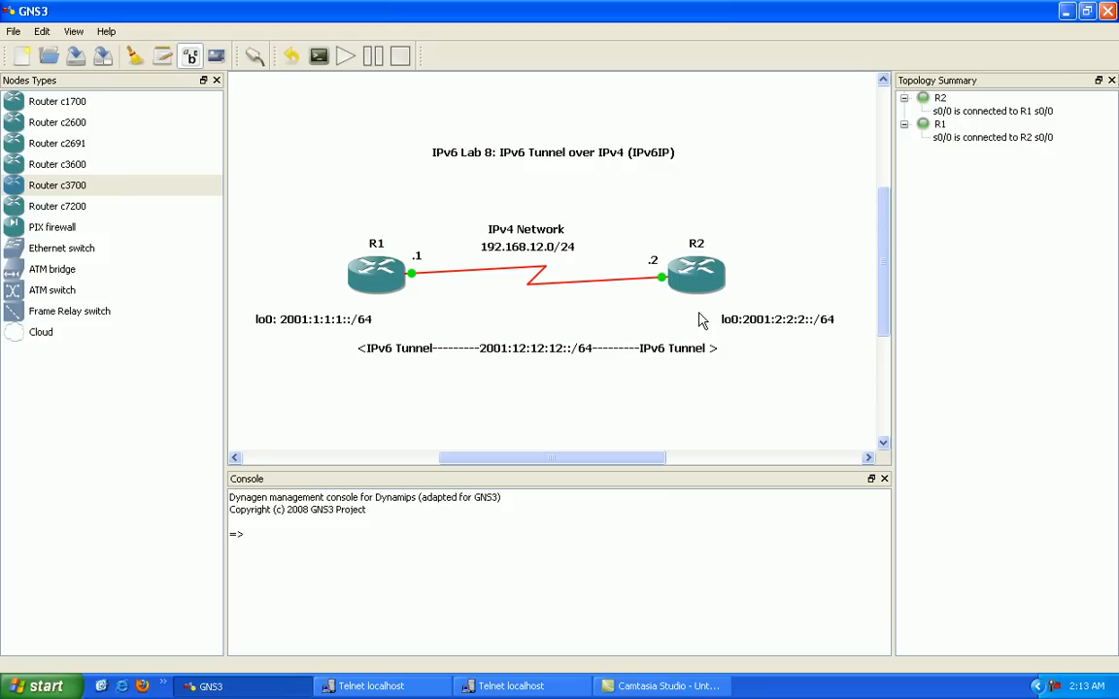
{"action": "mouse_move", "coordinate": [629, 171]}
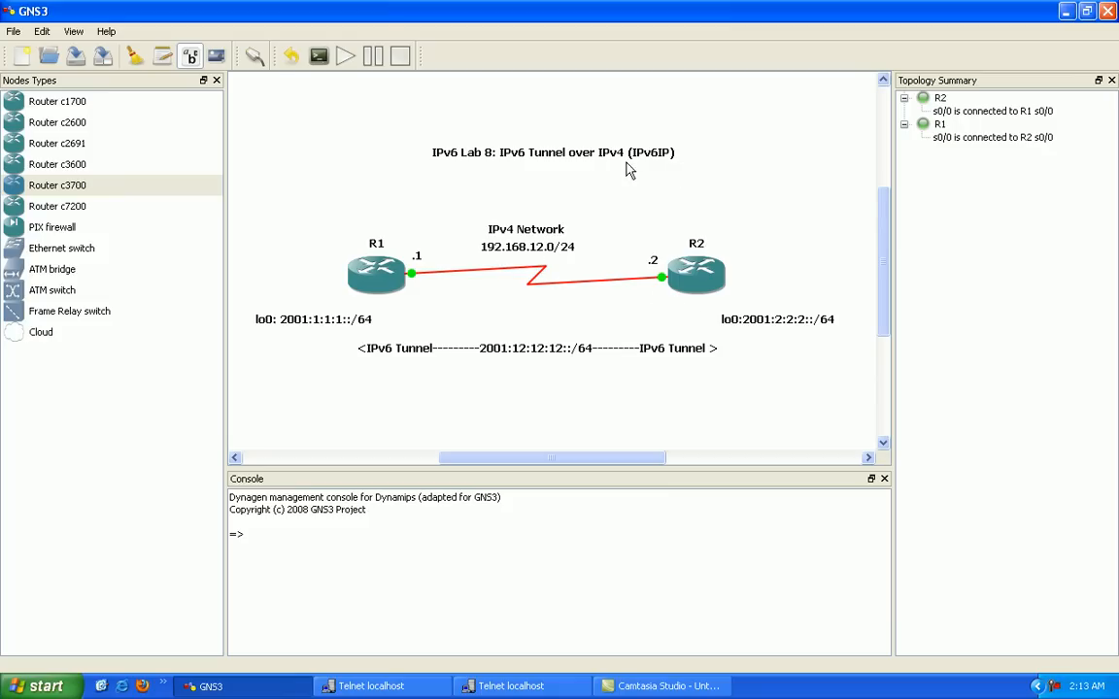
{"action": "mouse_move", "coordinate": [637, 217]}
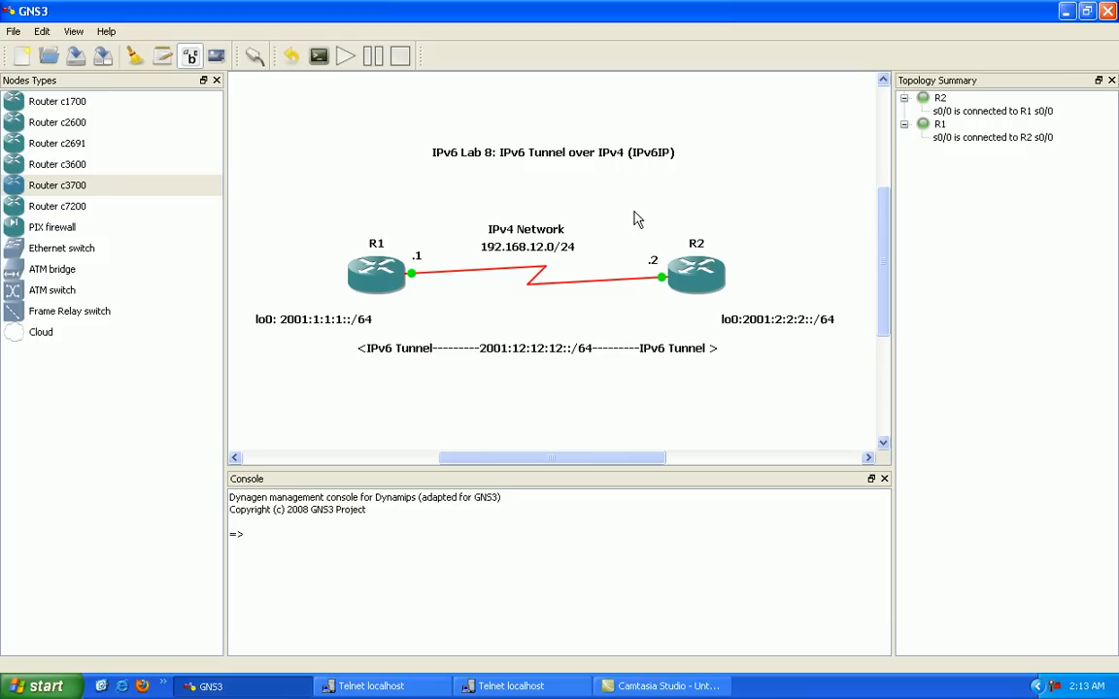
{"action": "mouse_move", "coordinate": [540, 293]}
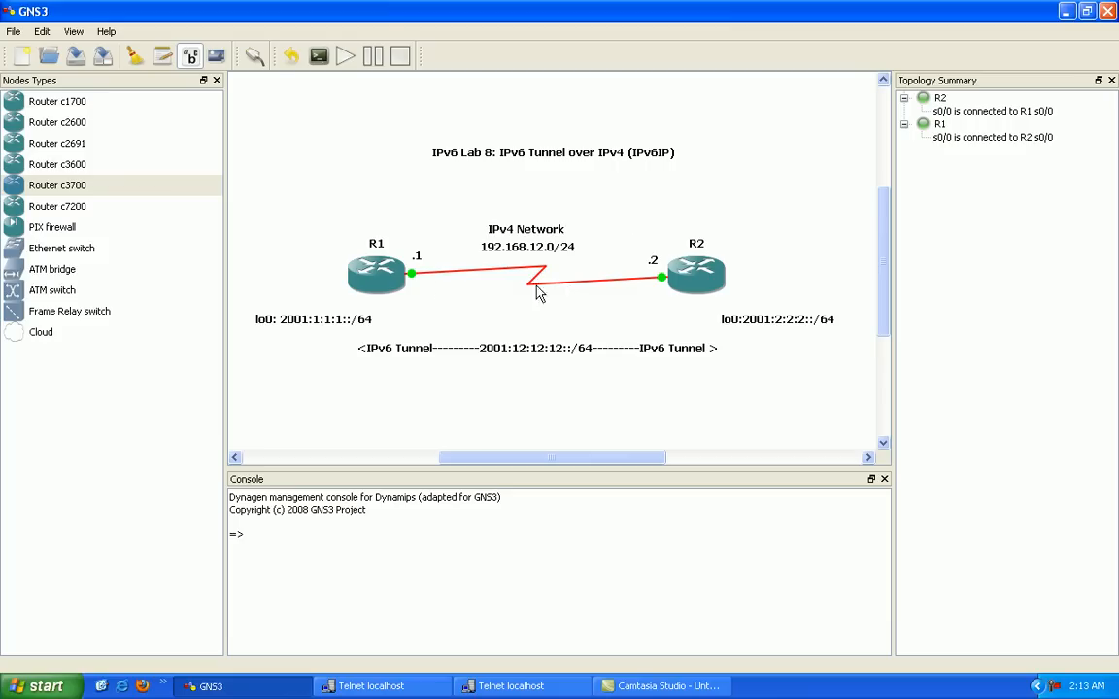
{"action": "mouse_move", "coordinate": [367, 313]}
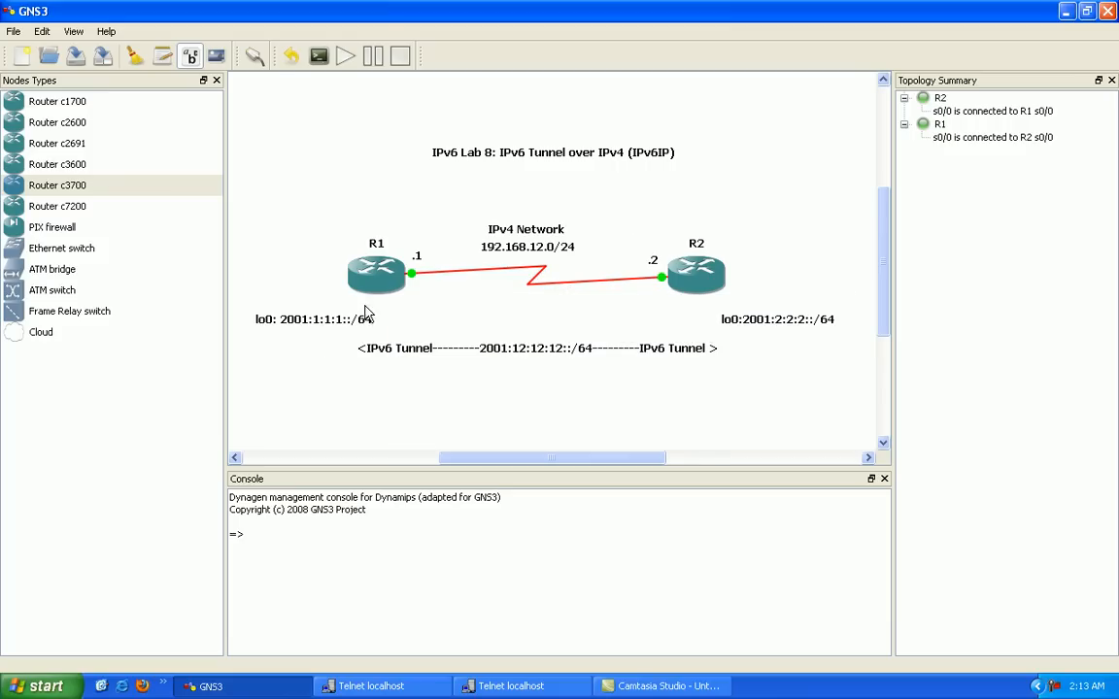
{"action": "mouse_move", "coordinate": [335, 394]}
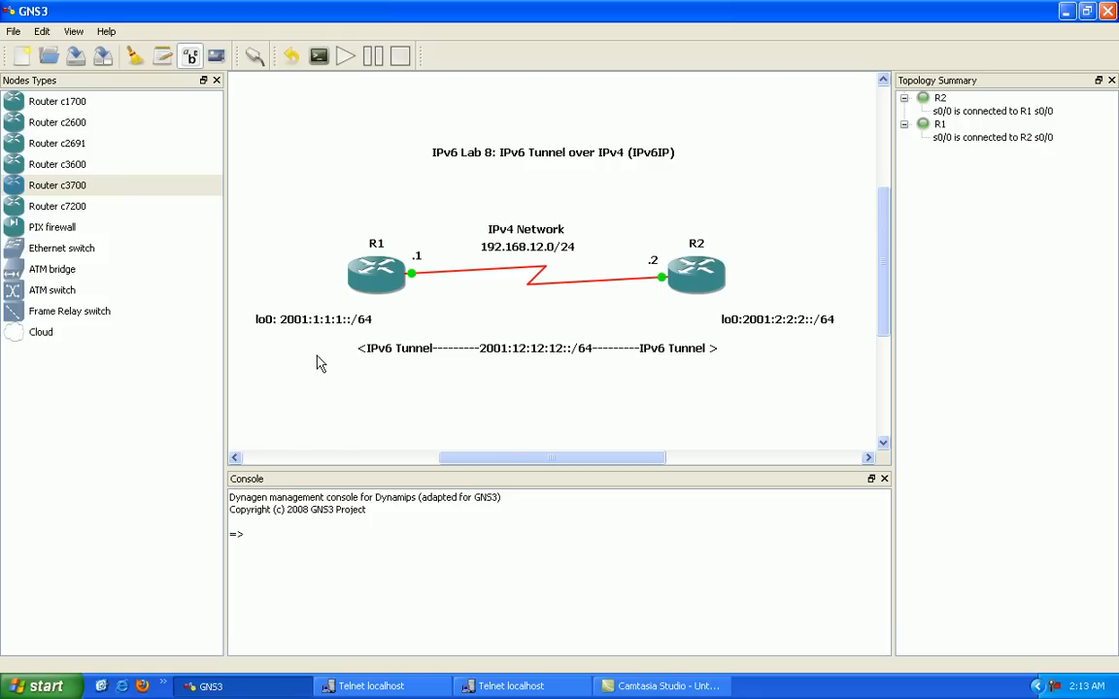
{"action": "mouse_move", "coordinate": [763, 363]}
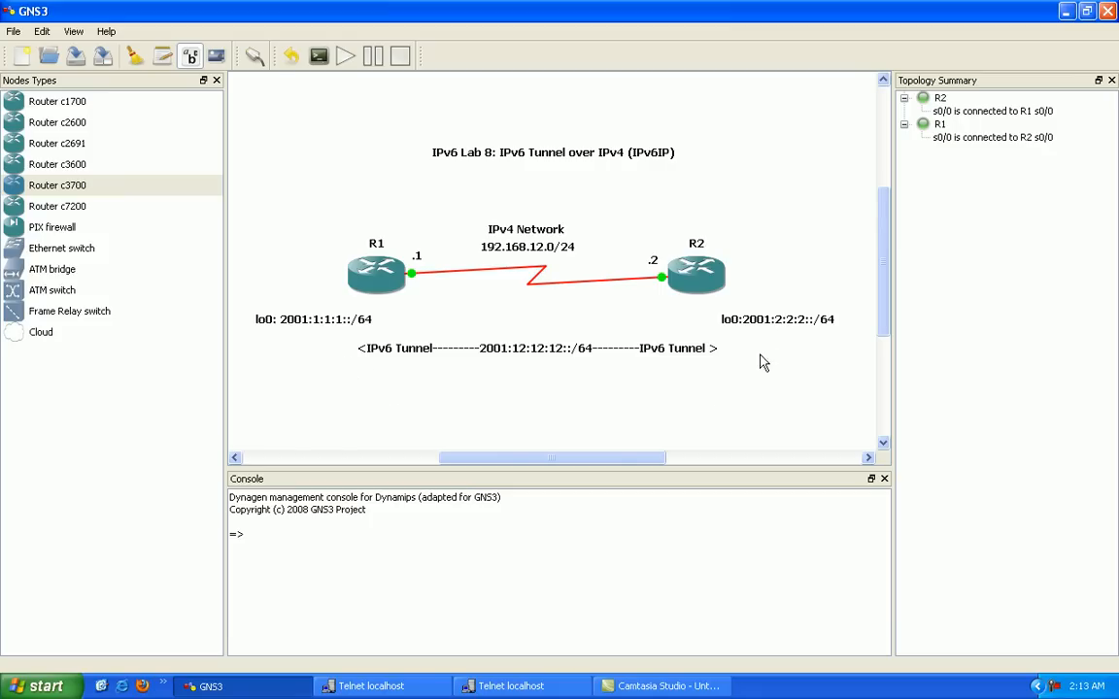
{"action": "mouse_move", "coordinate": [727, 357]}
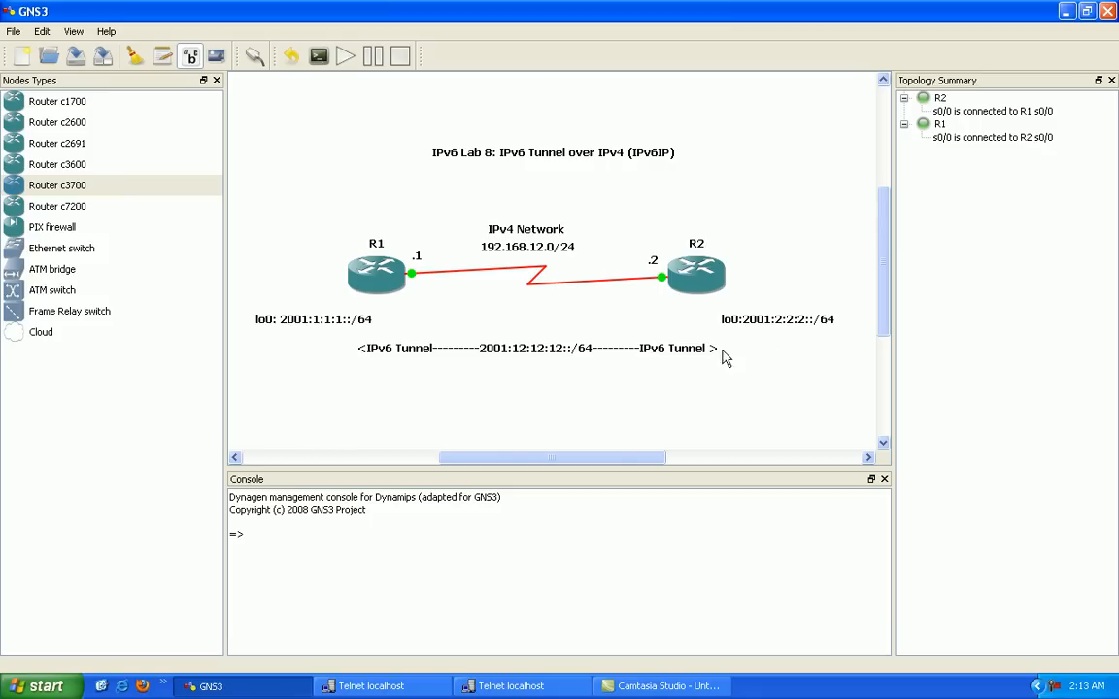
{"action": "mouse_move", "coordinate": [280, 334]}
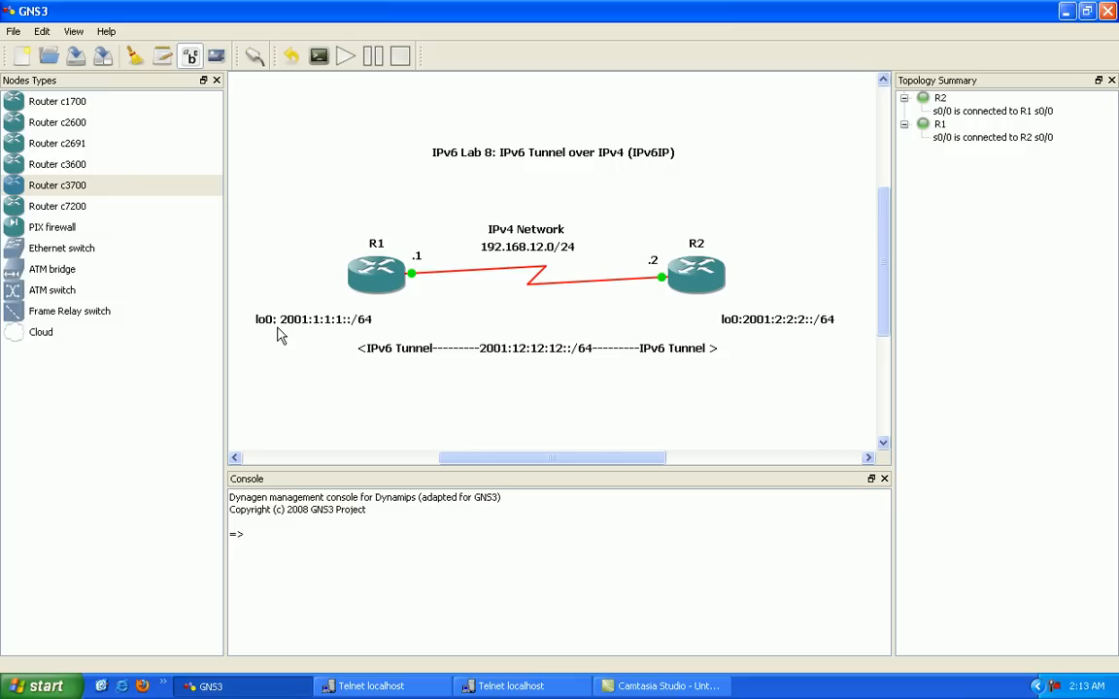
{"action": "mouse_move", "coordinate": [816, 375]}
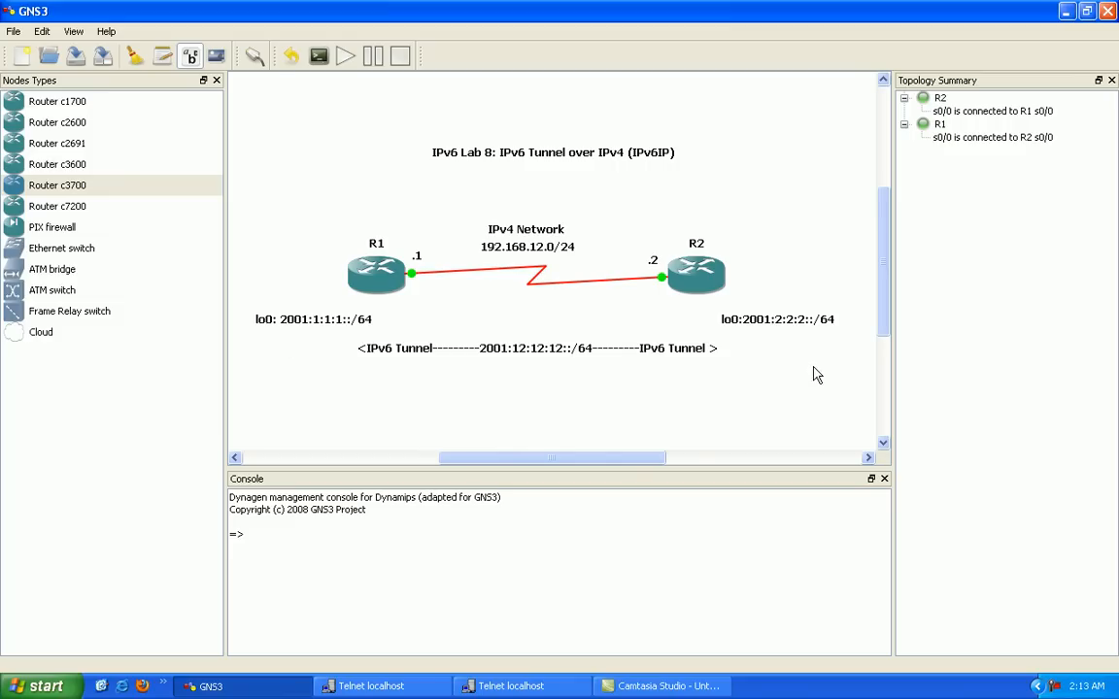
{"action": "mouse_move", "coordinate": [808, 338]}
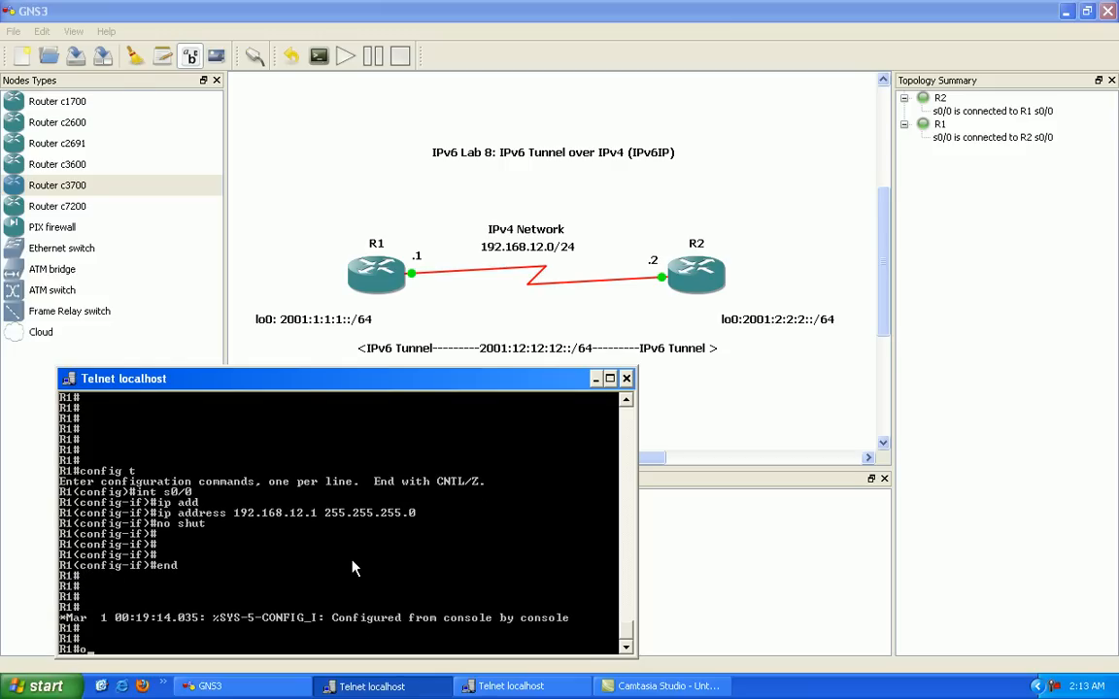
Begin a ping from R1's console to test the serial link to R2
{"action": "type", "text": "pin"}
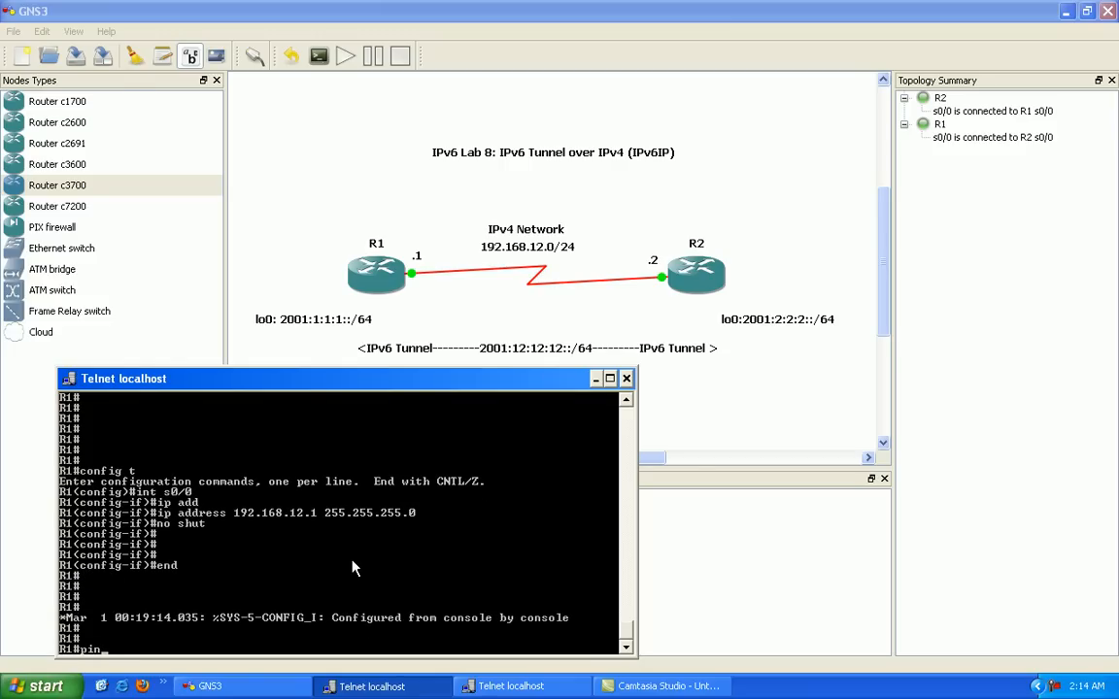